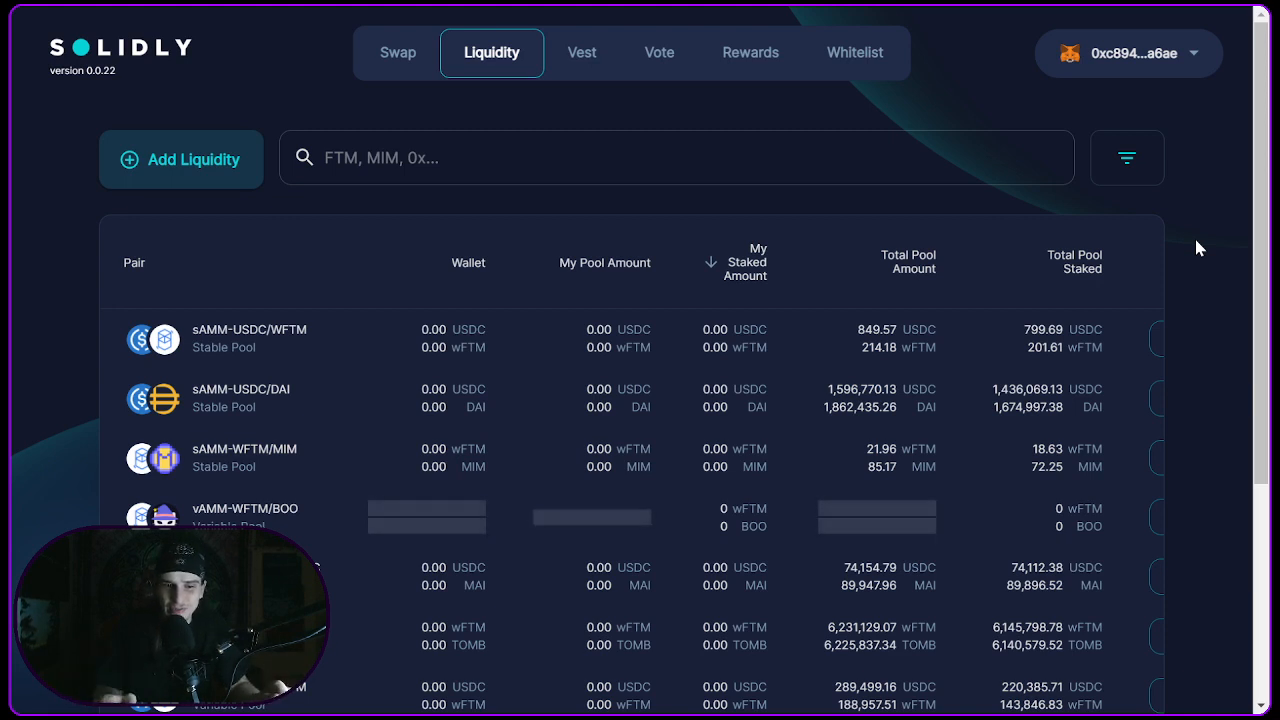
mouse_move(1090, 238)
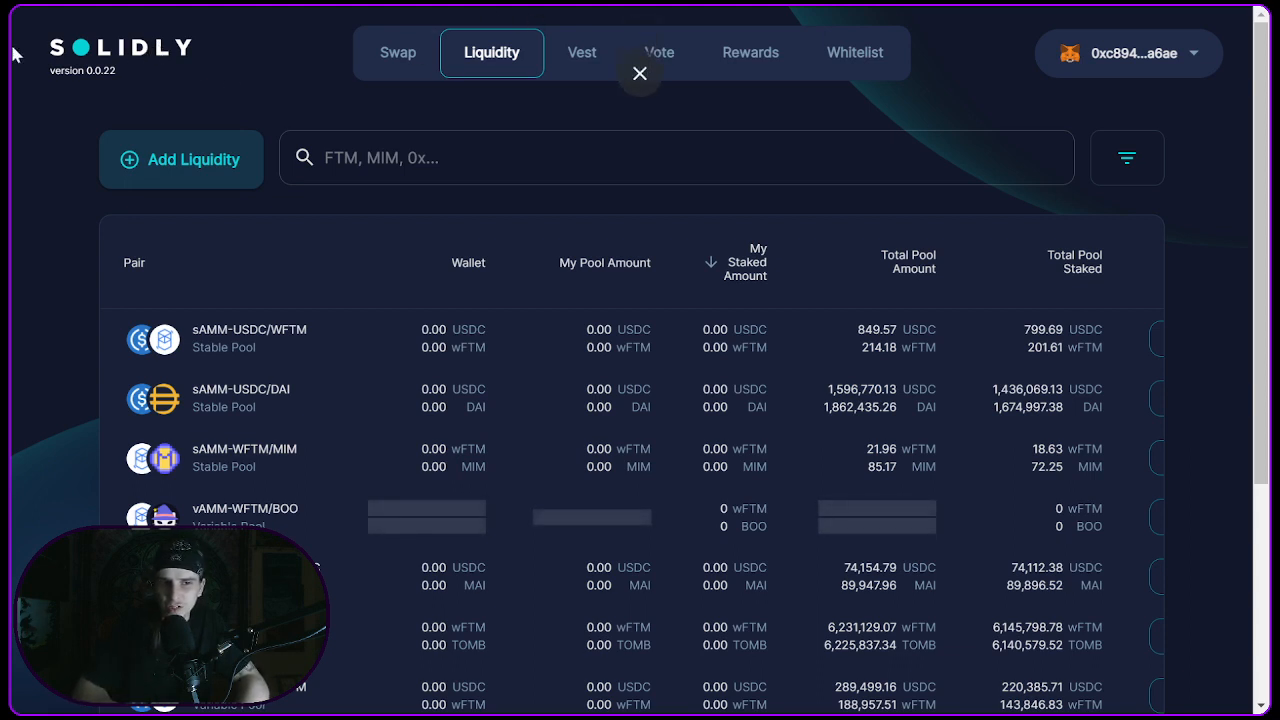
mouse_move(288, 114)
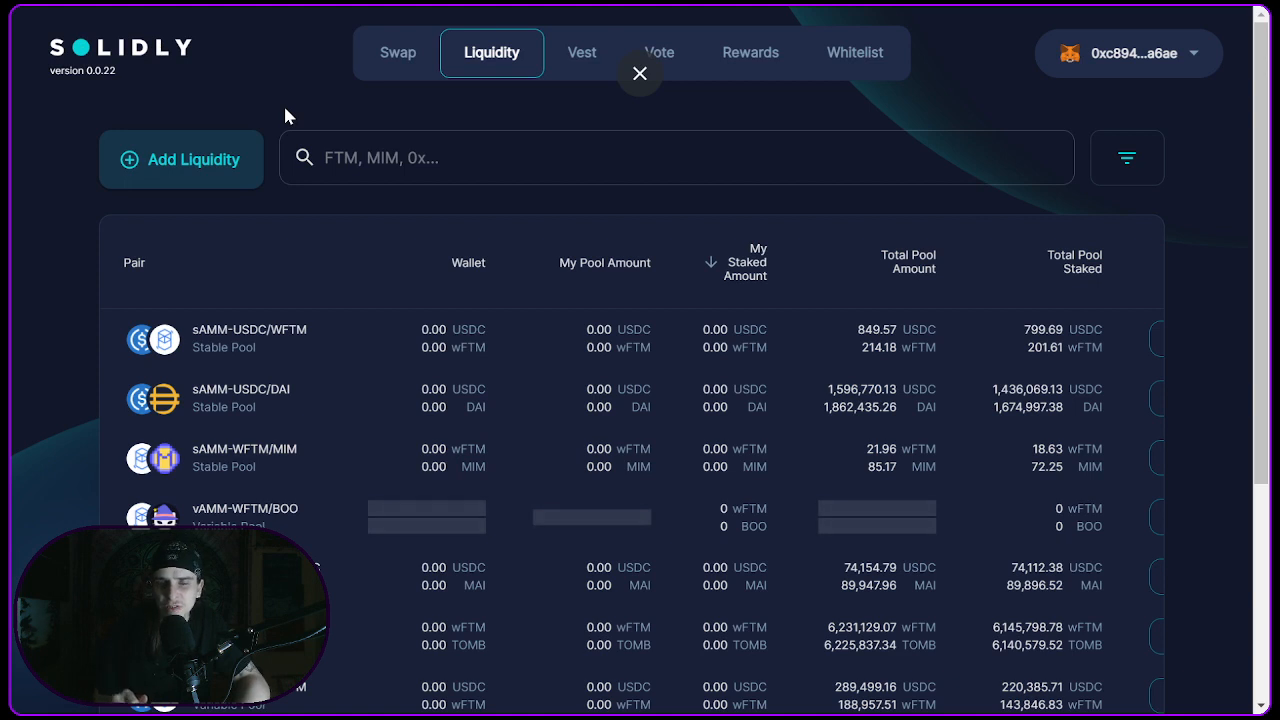
click(640, 72)
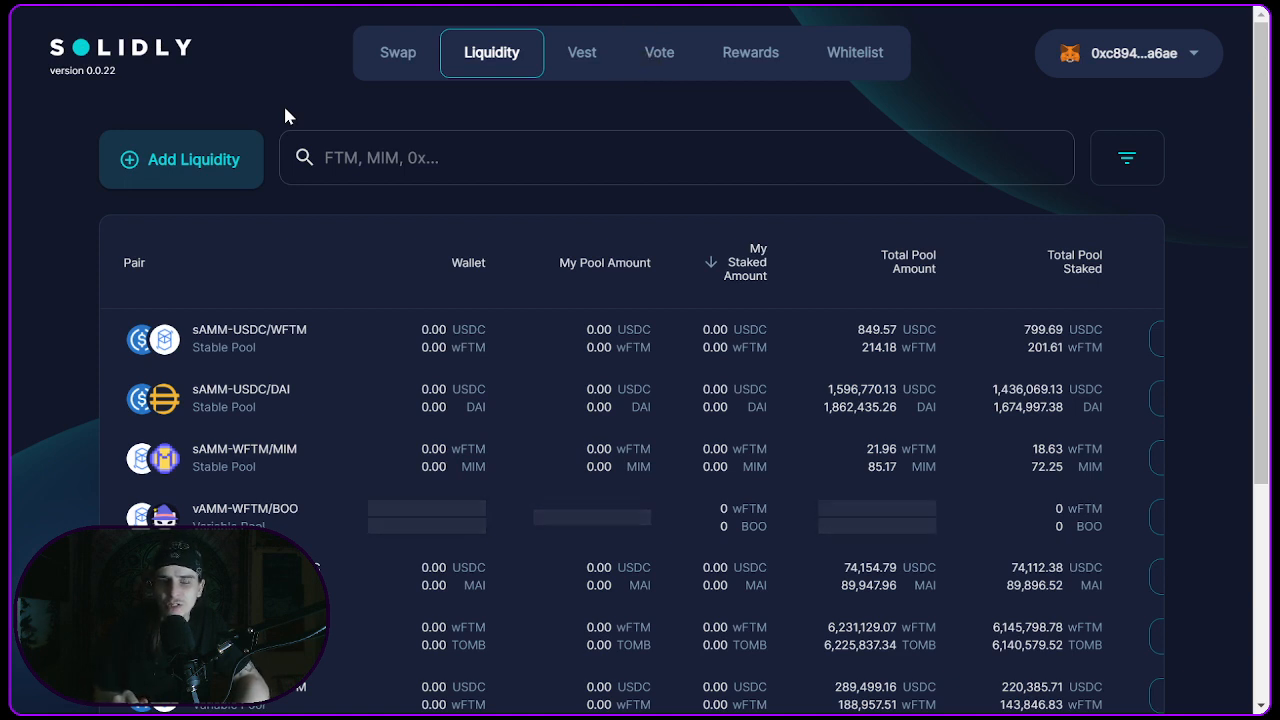